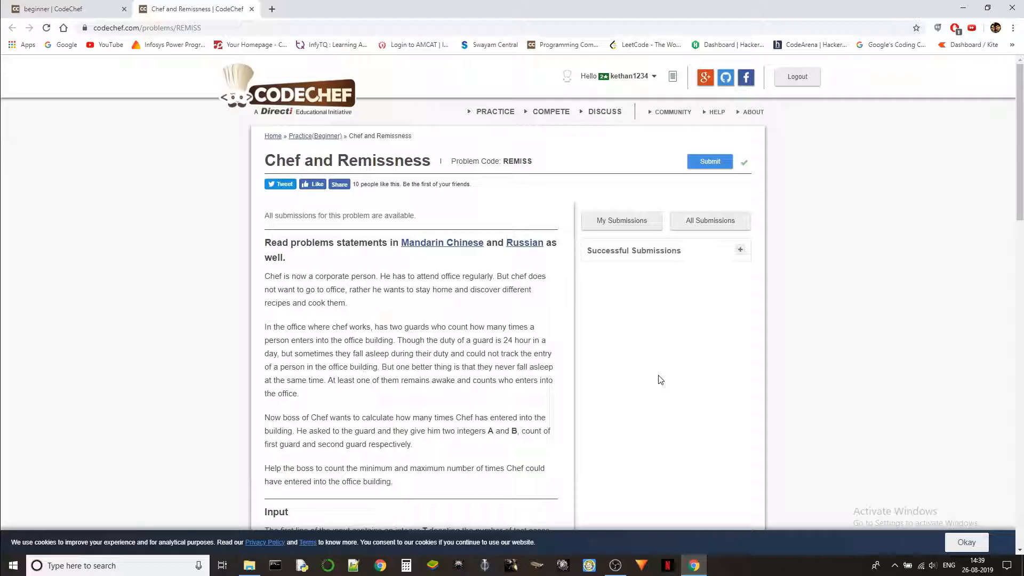
# - Review the REMISS statement, highlighting sample input values and the 19 in the sample output
pyautogui.scroll(-3)
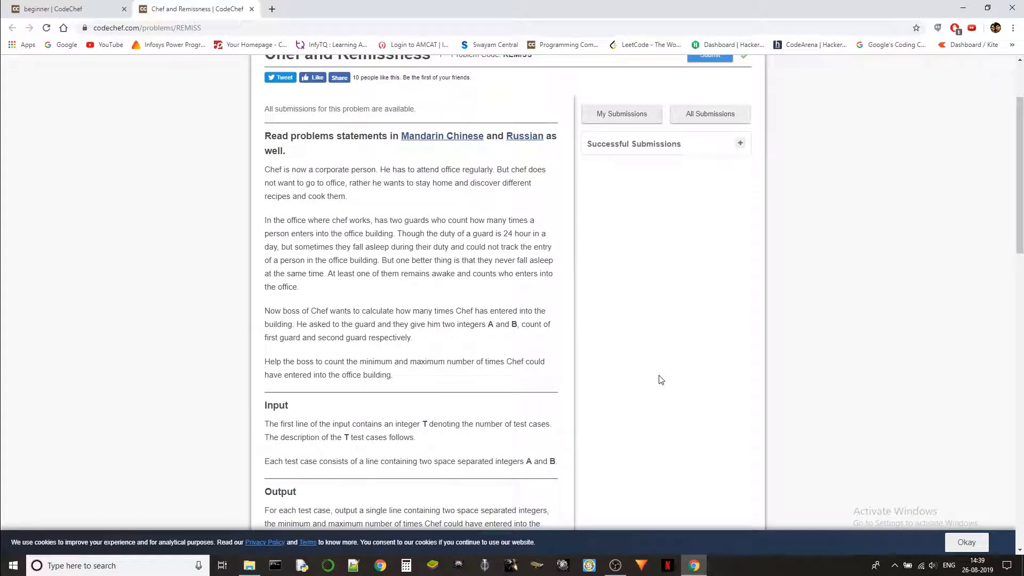
pyautogui.scroll(-3)
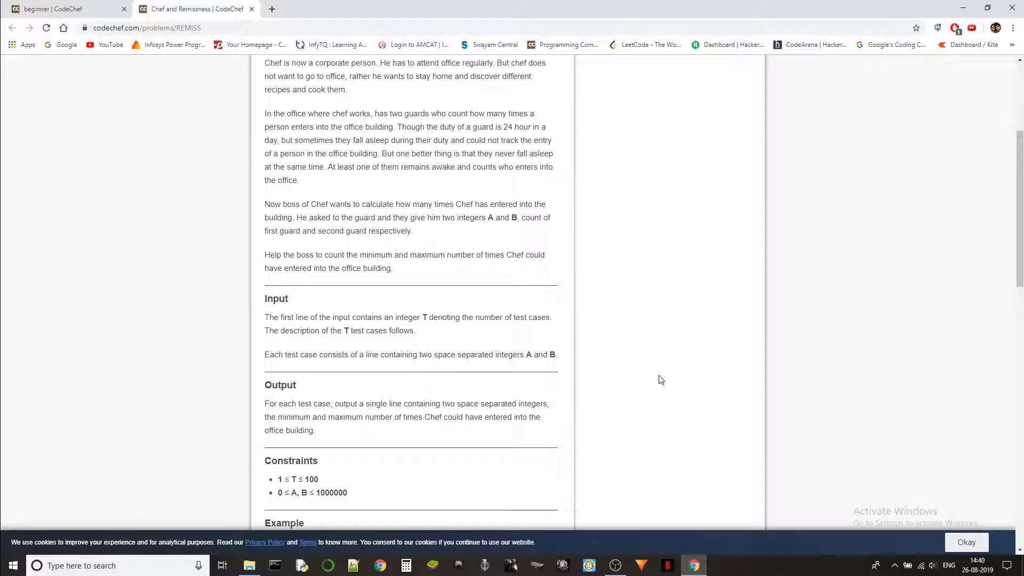
pyautogui.scroll(-3)
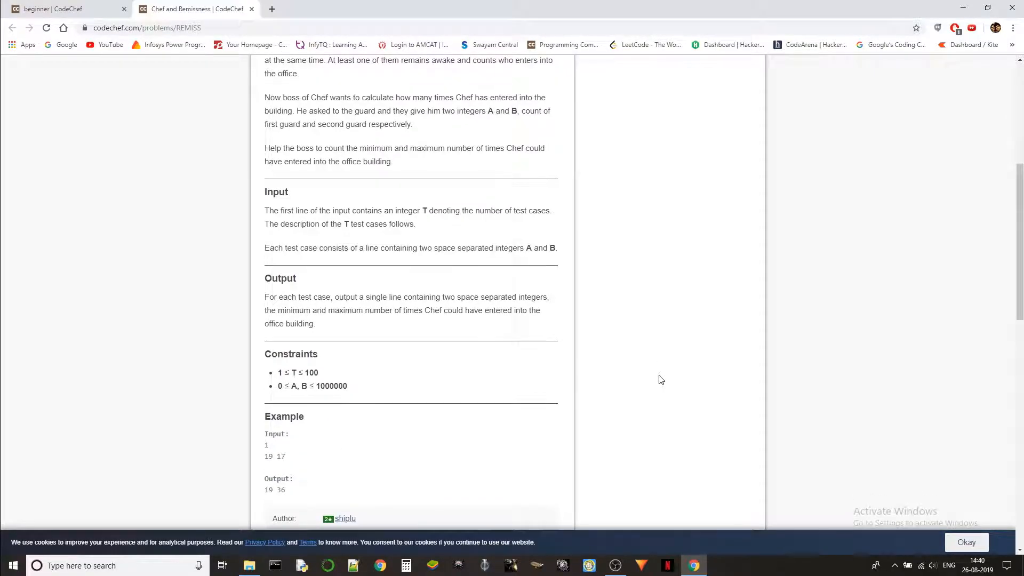
pyautogui.moveTo(659, 296)
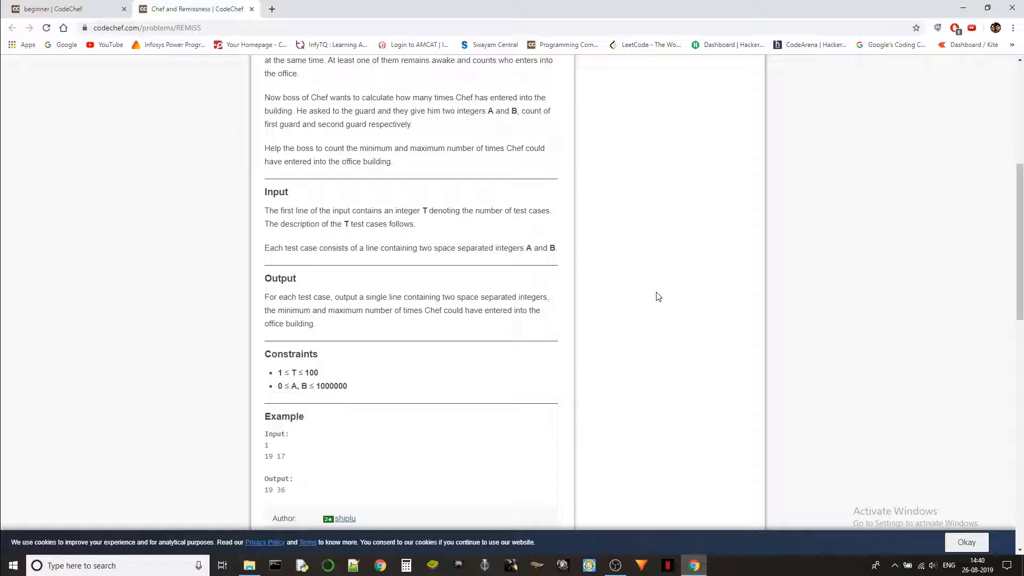
pyautogui.scroll(-3)
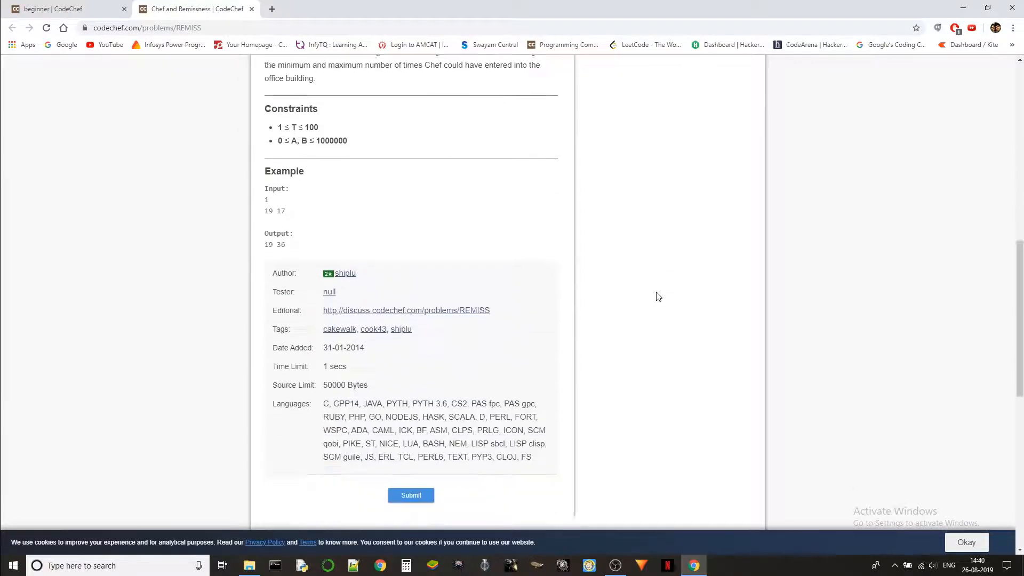
pyautogui.scroll(-3)
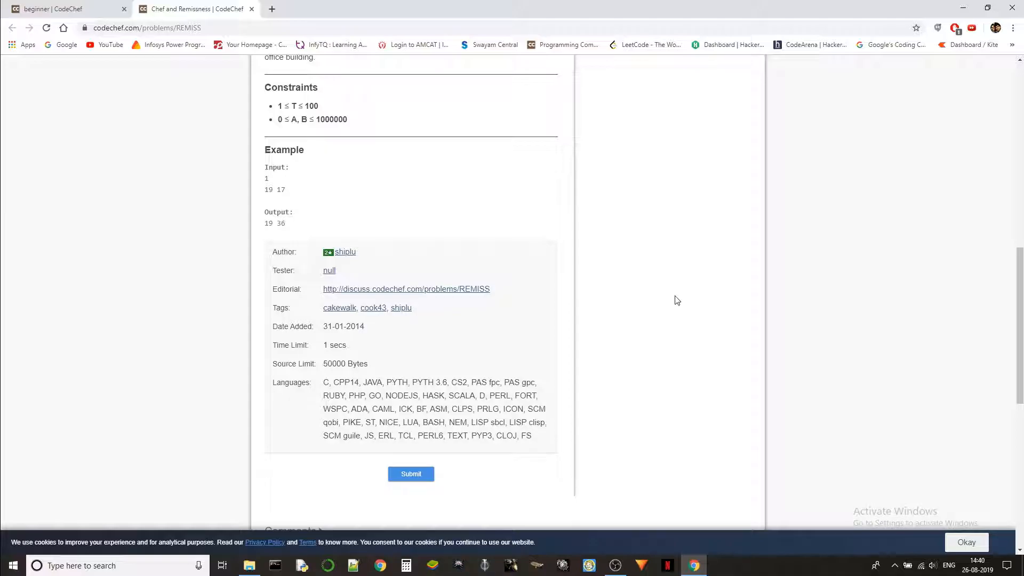
pyautogui.scroll(3)
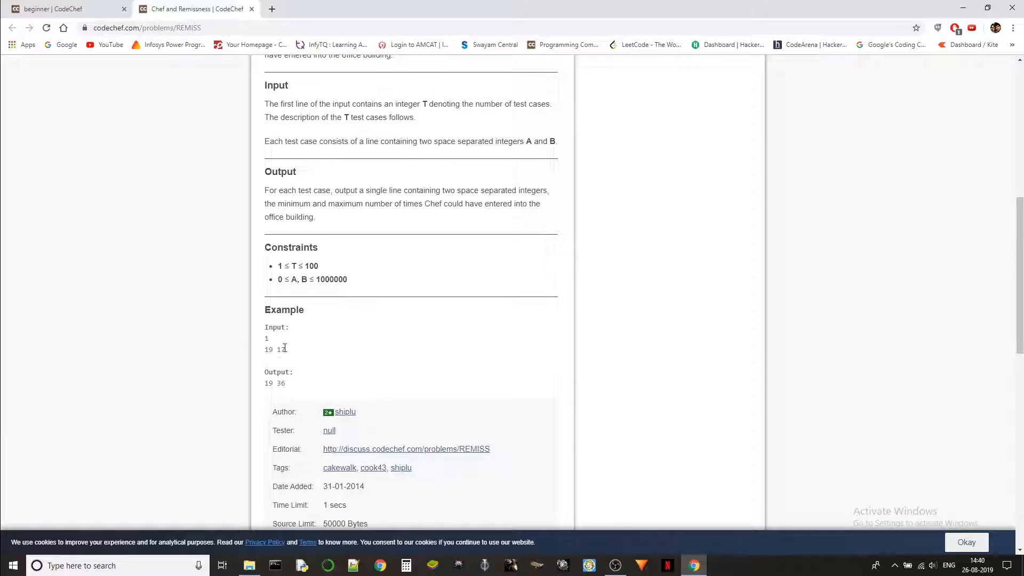
pyautogui.scroll(3)
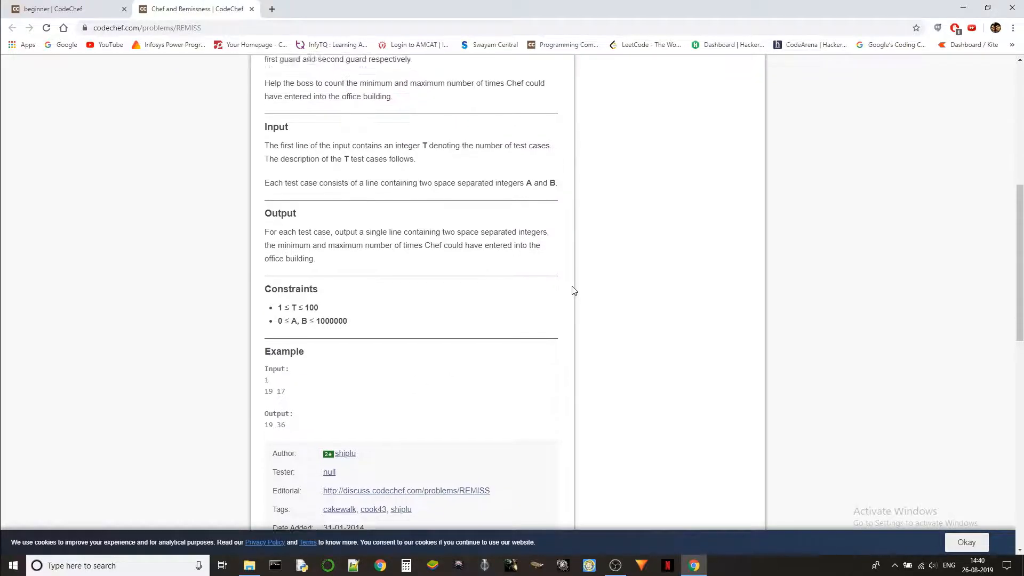
pyautogui.scroll(3)
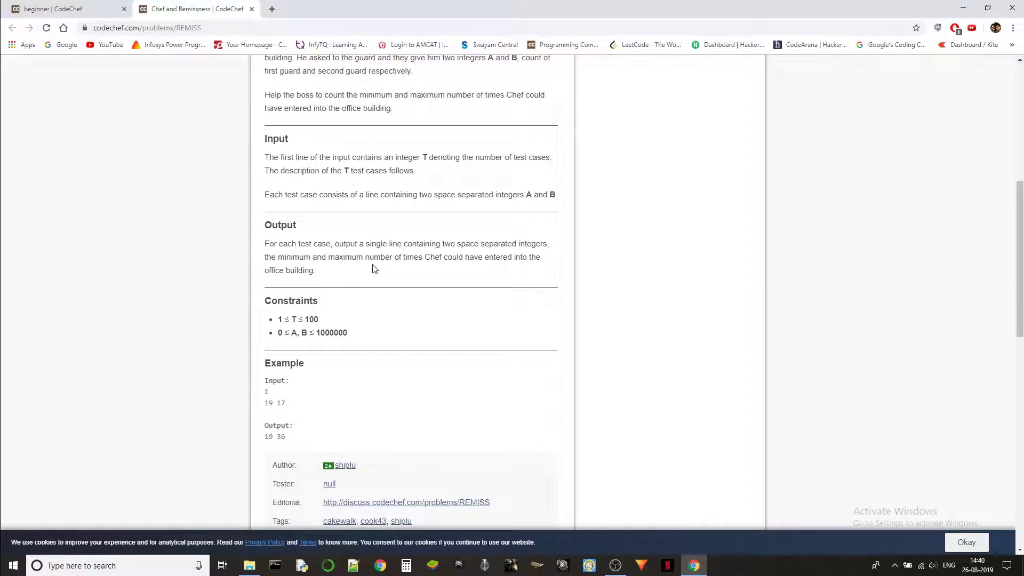
pyautogui.moveTo(357, 213)
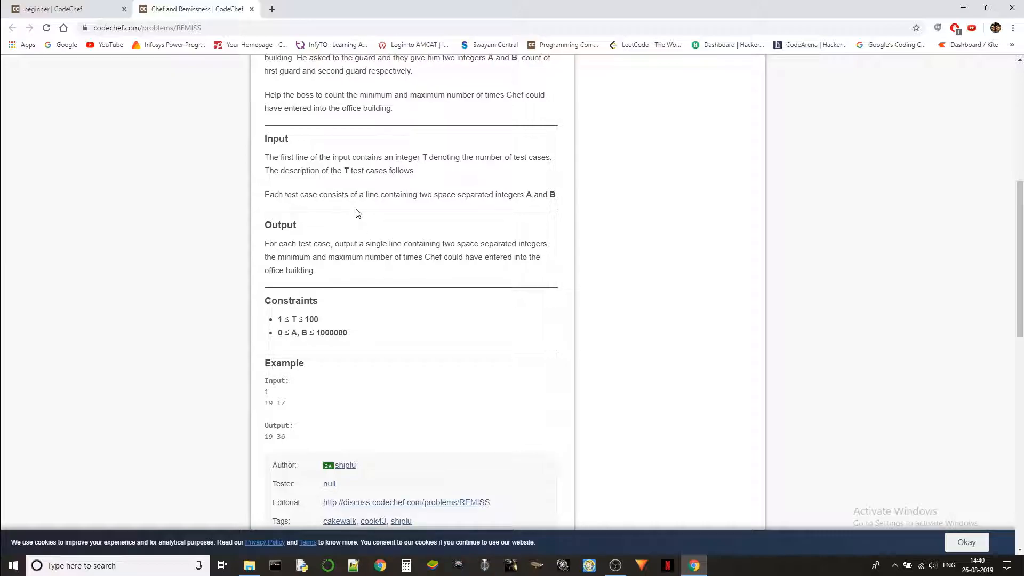
pyautogui.moveTo(275, 395)
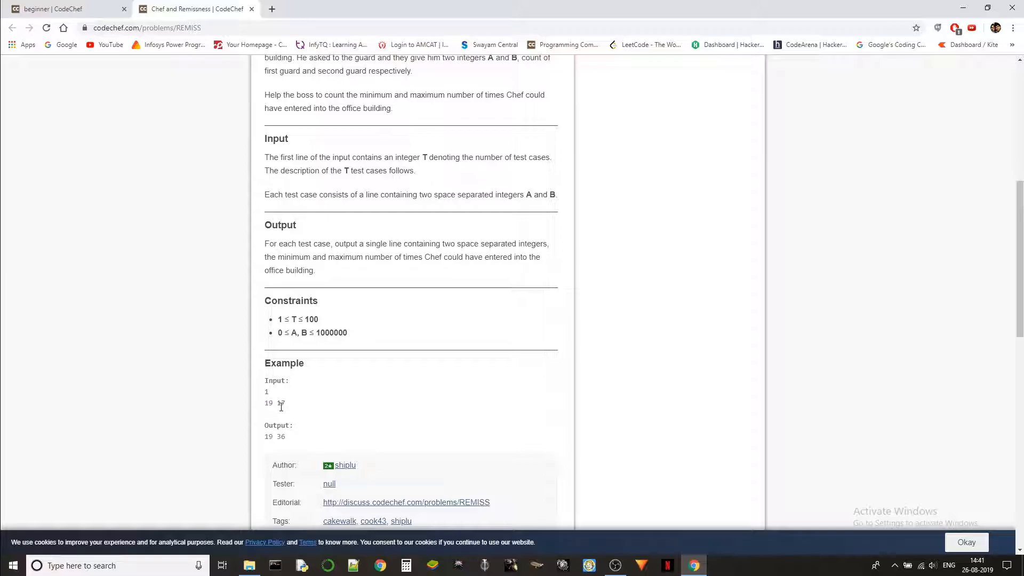
pyautogui.moveTo(283, 405)
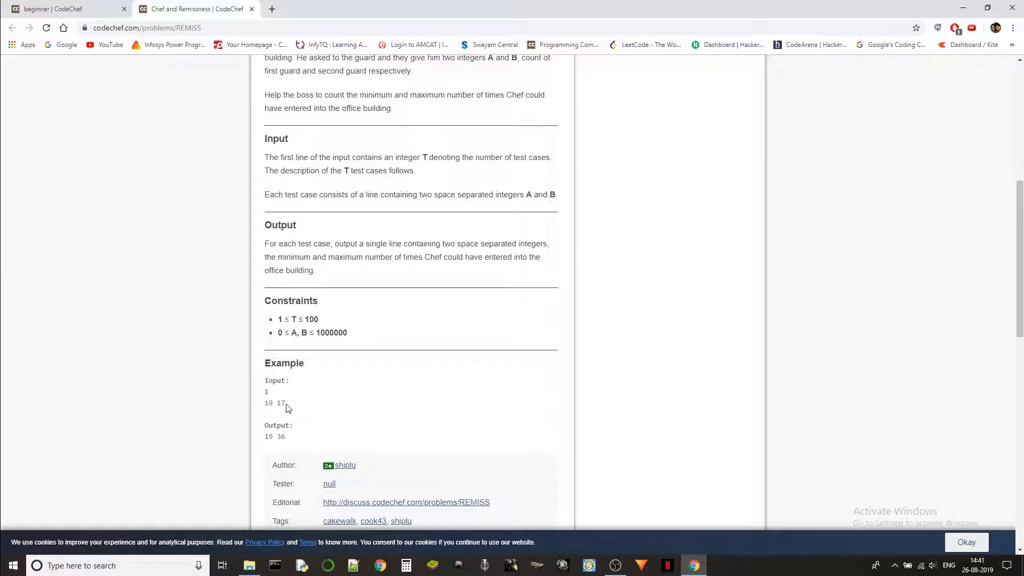
pyautogui.moveTo(297, 398)
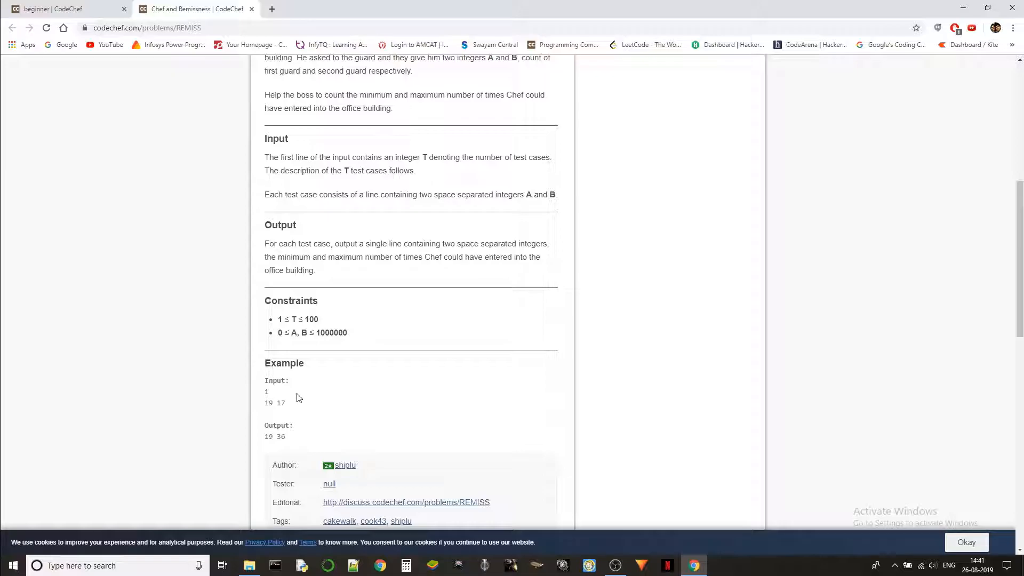
pyautogui.doubleClick(268, 402)
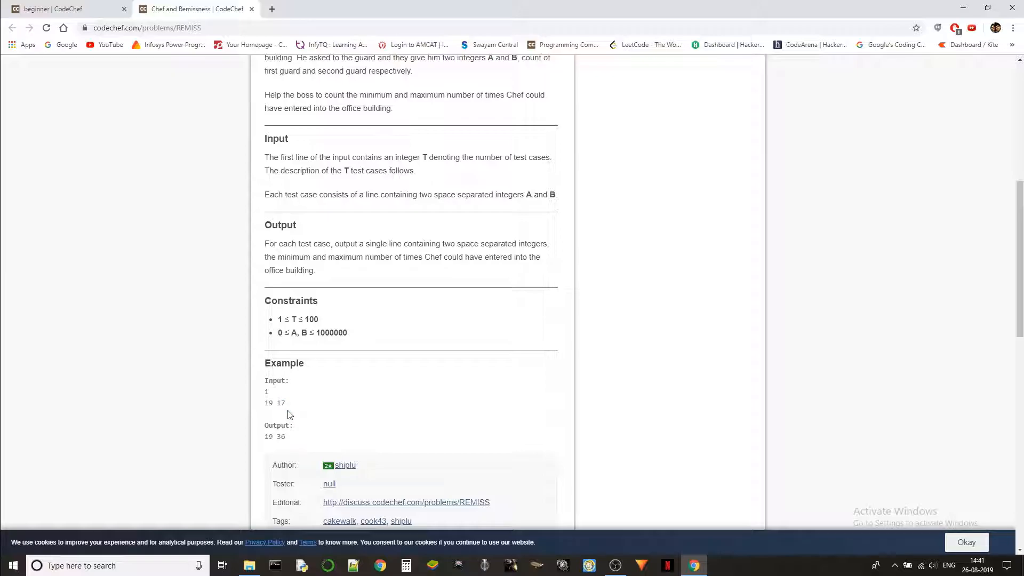
pyautogui.moveTo(273, 438)
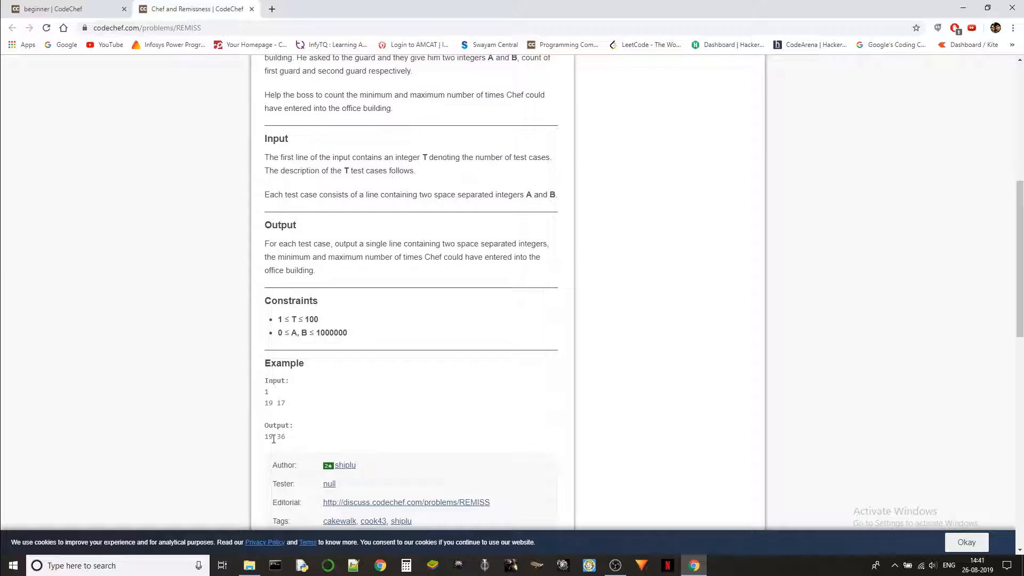
pyautogui.doubleClick(268, 437)
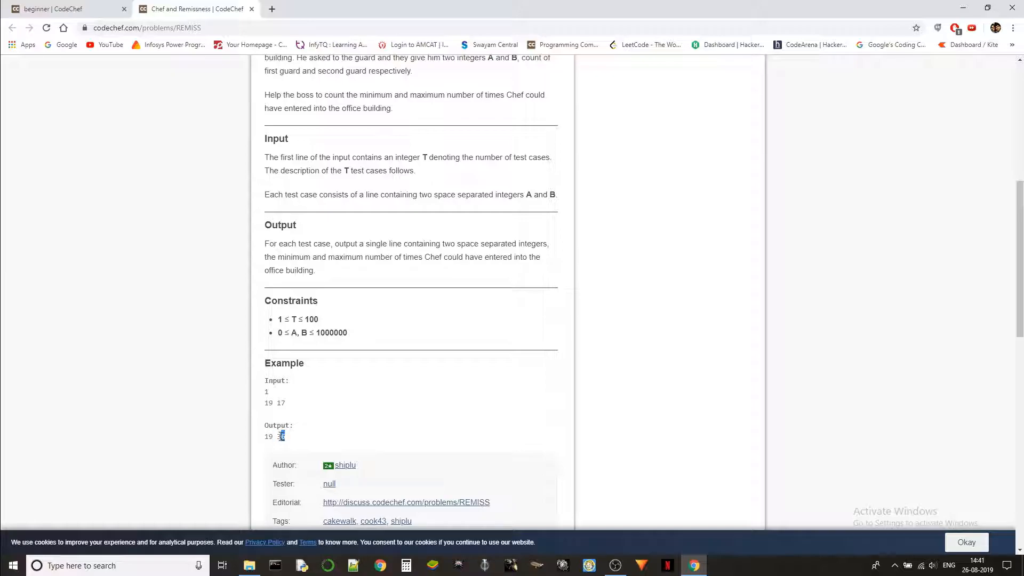
pyautogui.click(635, 339)
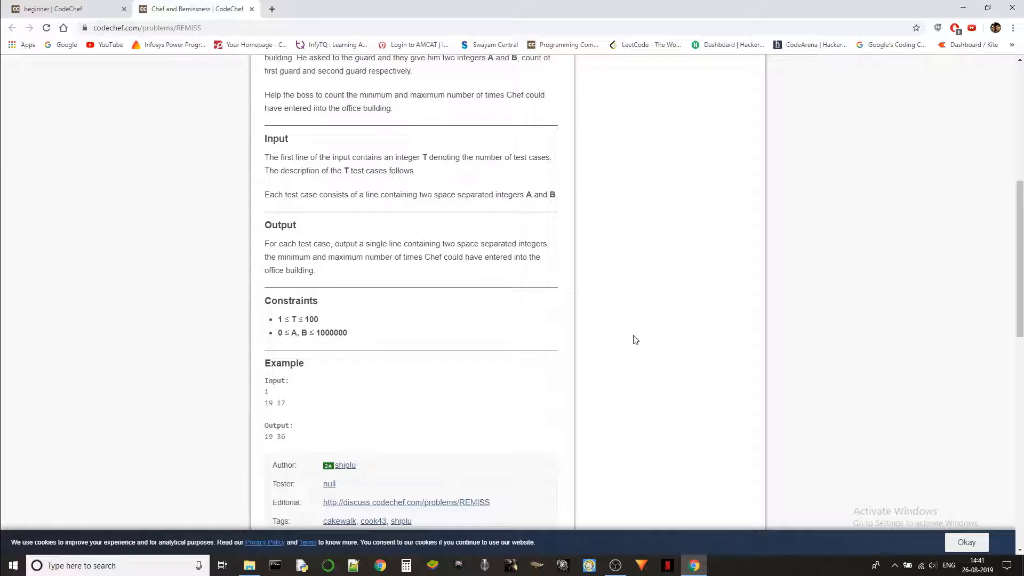
pyautogui.scroll(-3)
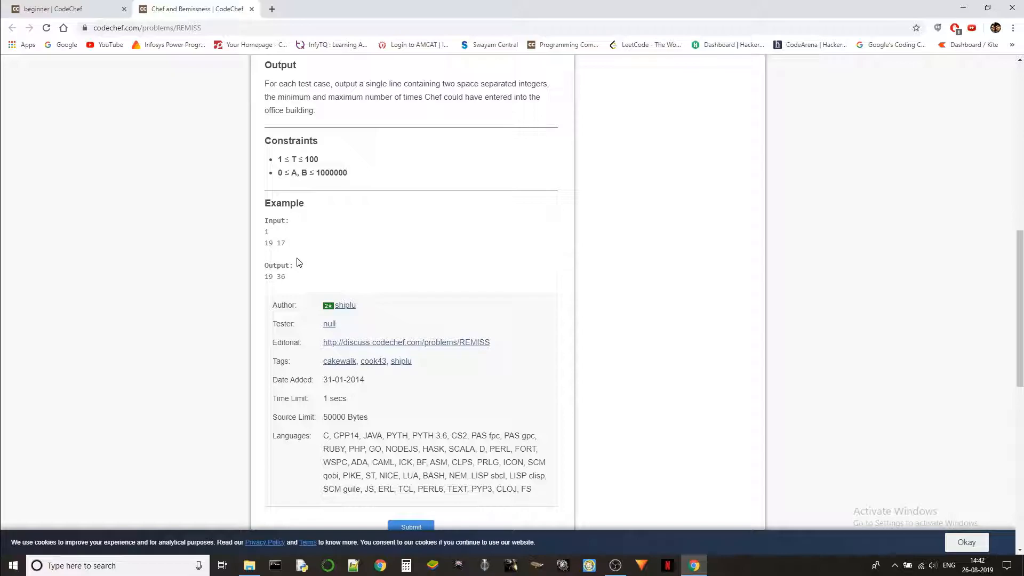
pyautogui.moveTo(277, 246)
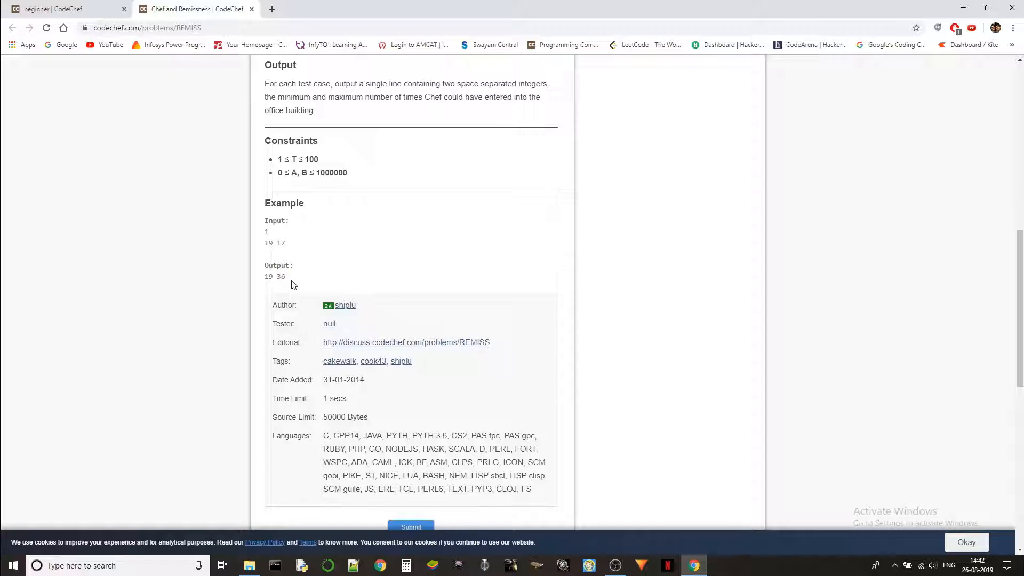
pyautogui.moveTo(295, 281)
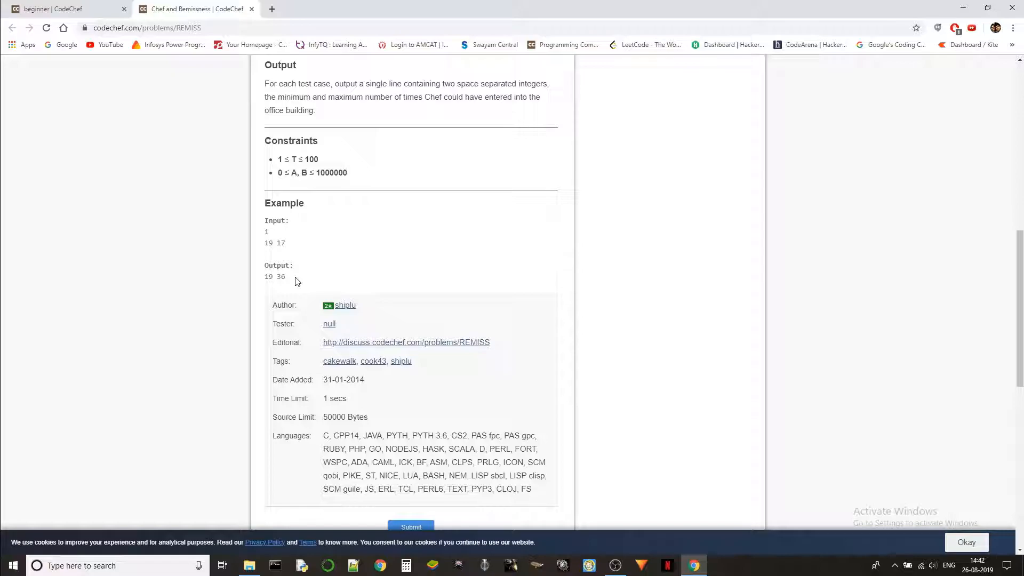
pyautogui.moveTo(274, 278)
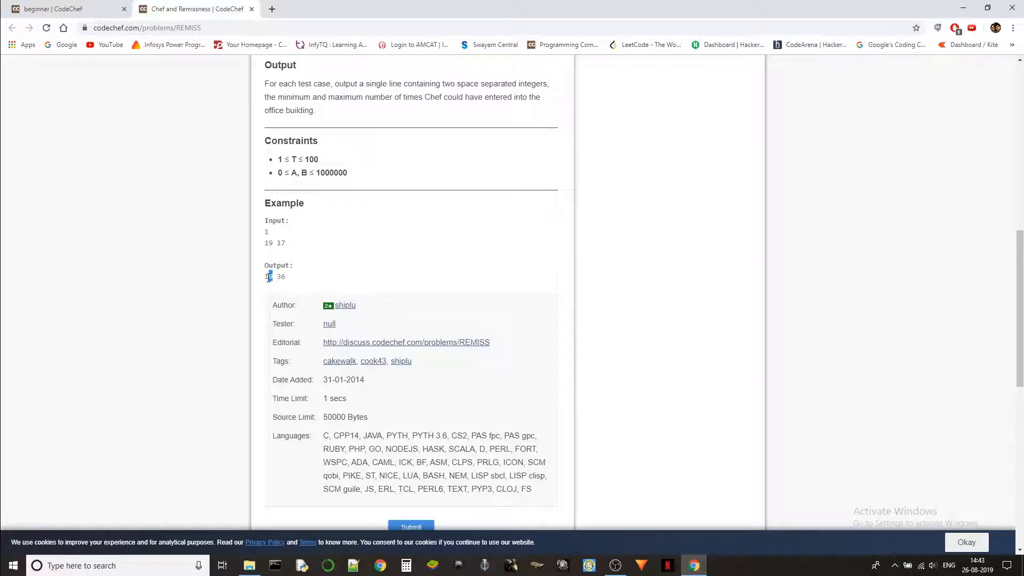
pyautogui.doubleClick(281, 276)
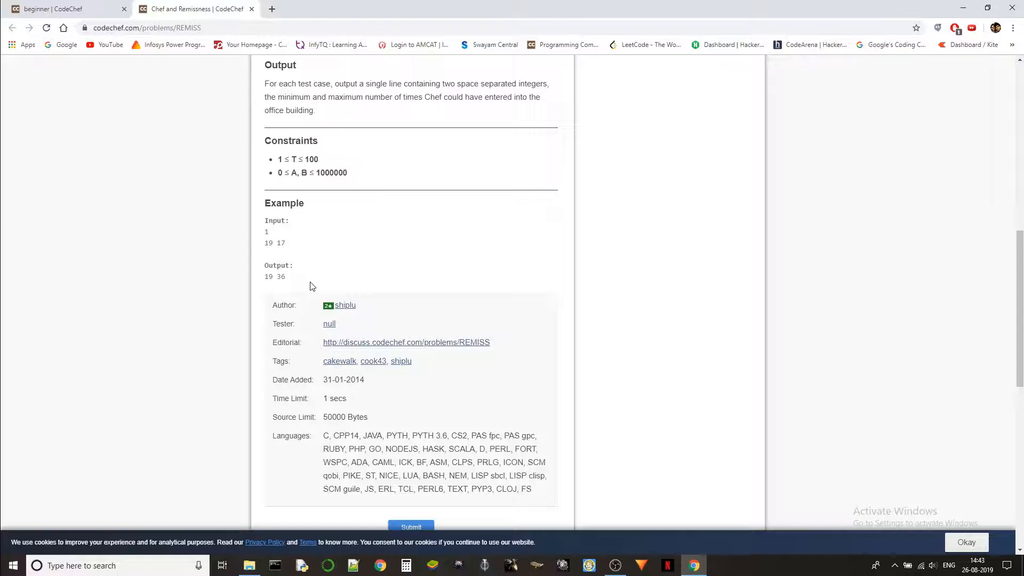
# - Use the Submit button below the problem to open the REMISS submit page in a new tab
pyautogui.scroll(-3)
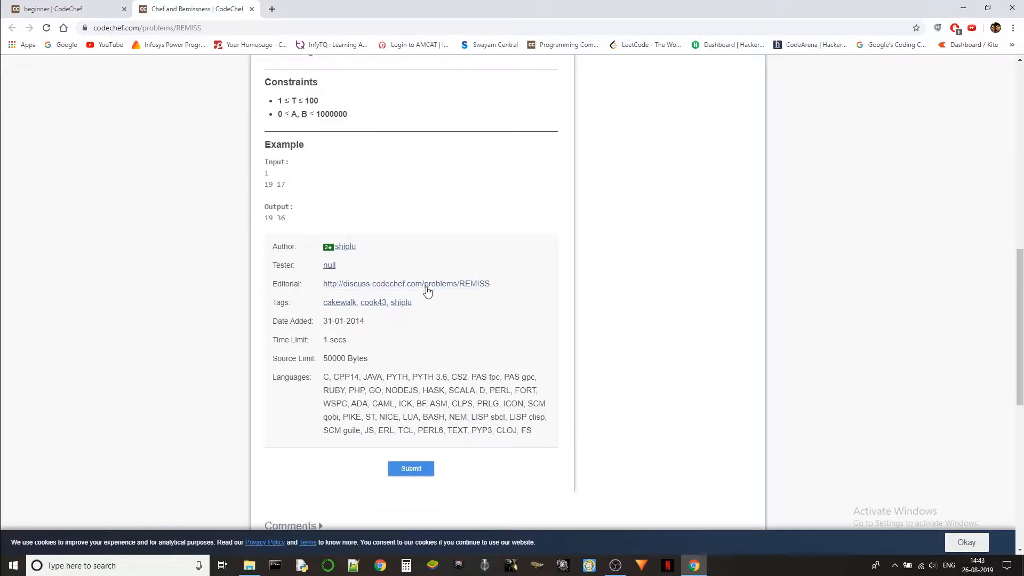
pyautogui.click(411, 468)
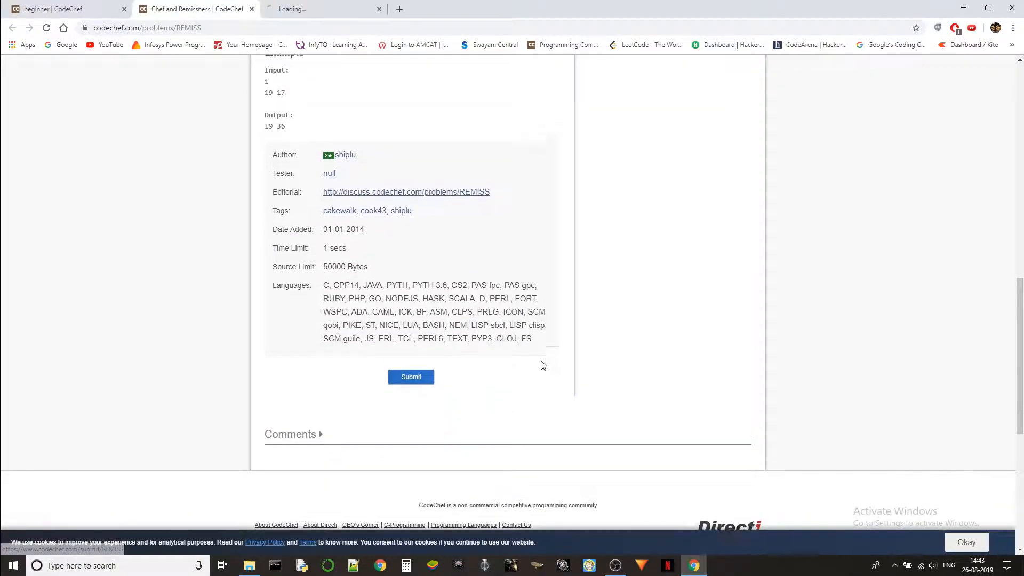
pyautogui.scroll(3)
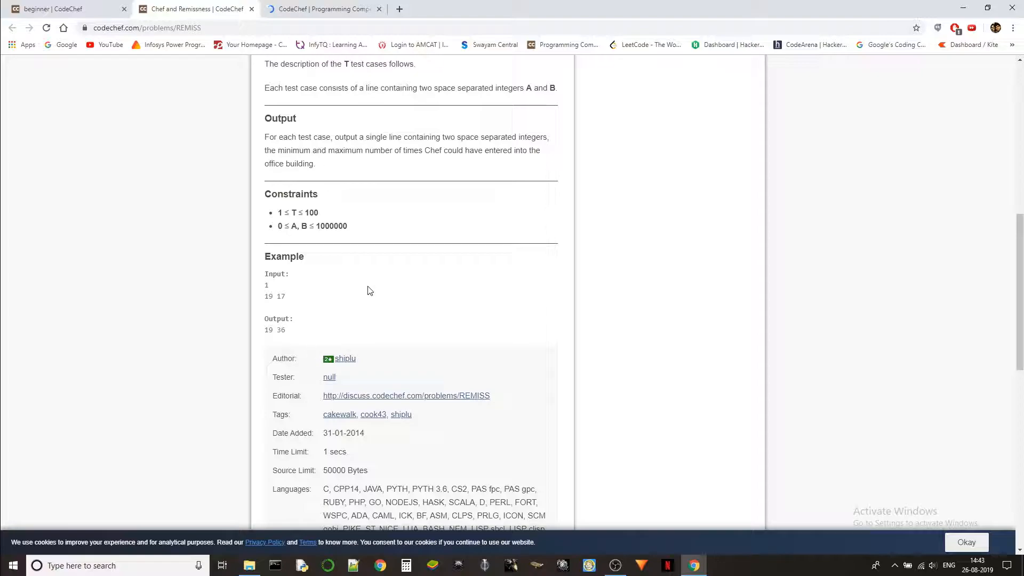
pyautogui.scroll(3)
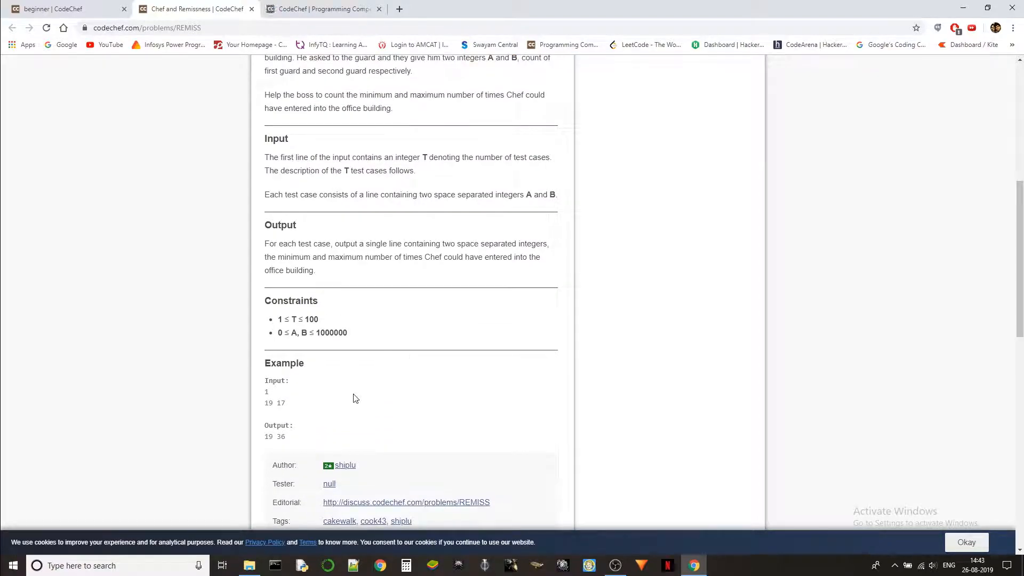
pyautogui.click(320, 8)
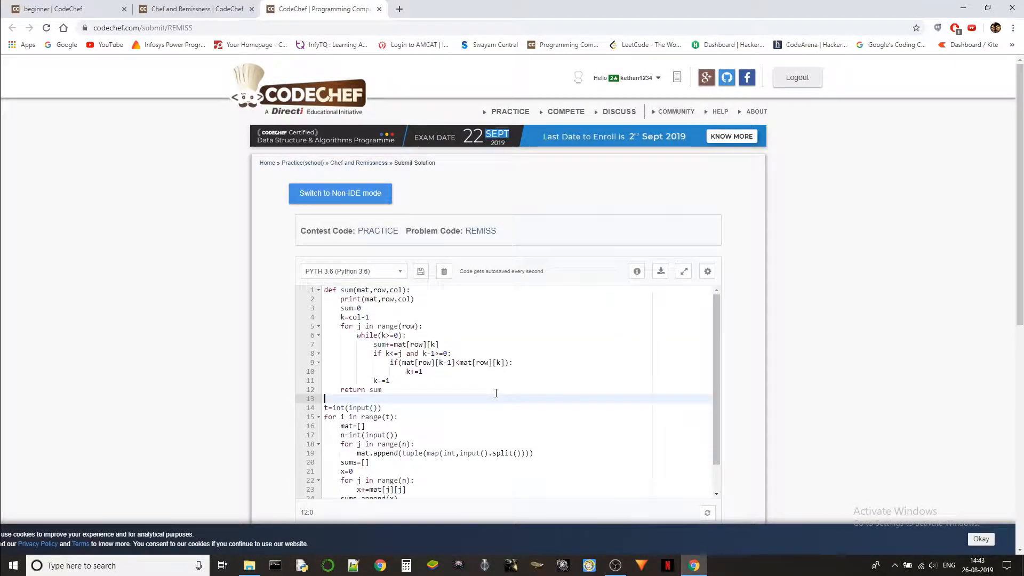
# - Write t=int(input()) and a for i in range(t) loop, checking the input format in the problem tab
pyautogui.write('t')
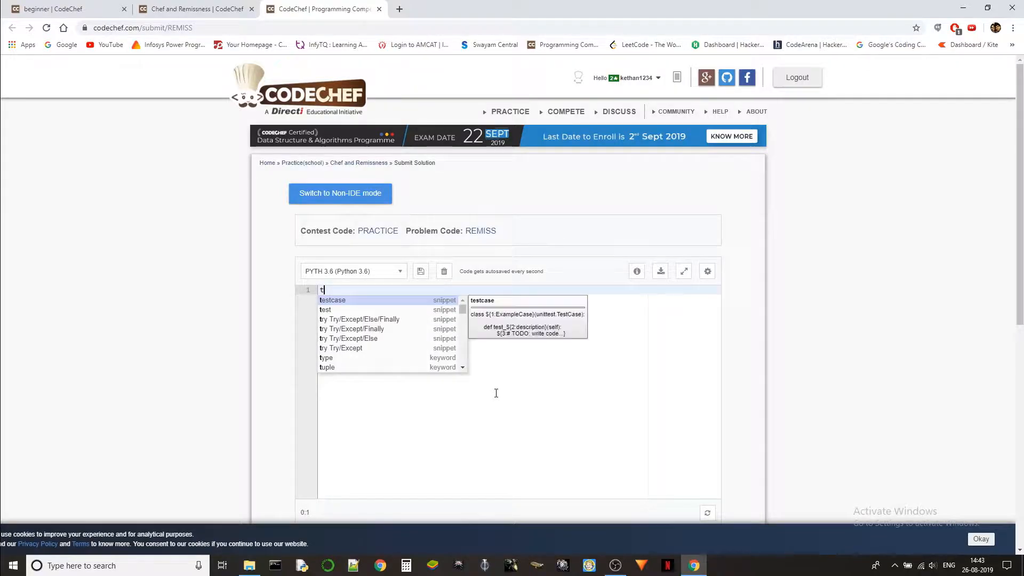
pyautogui.write('=int(input(')
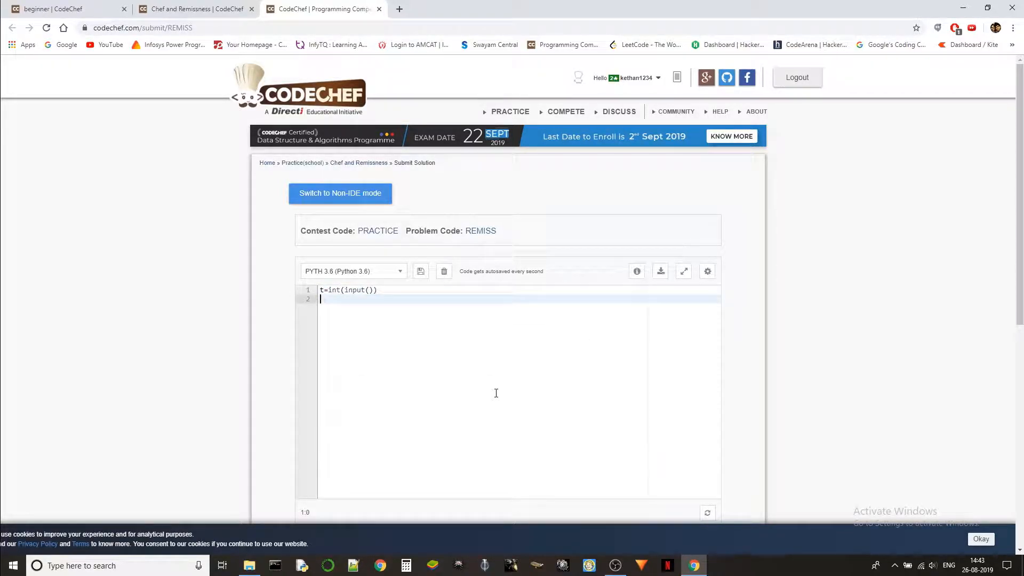
pyautogui.write('for')
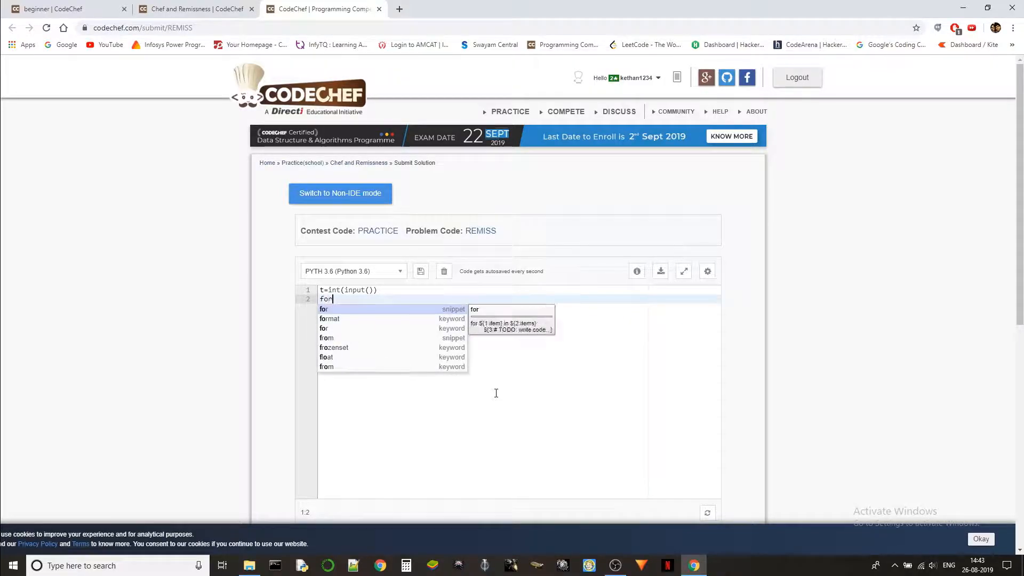
pyautogui.write('i in range')
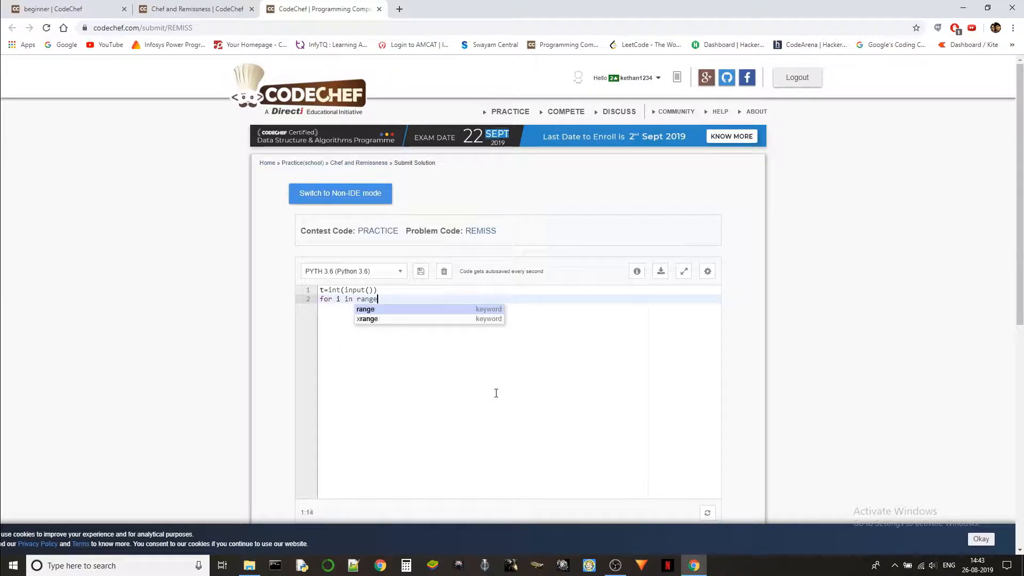
pyautogui.write('(t)1')
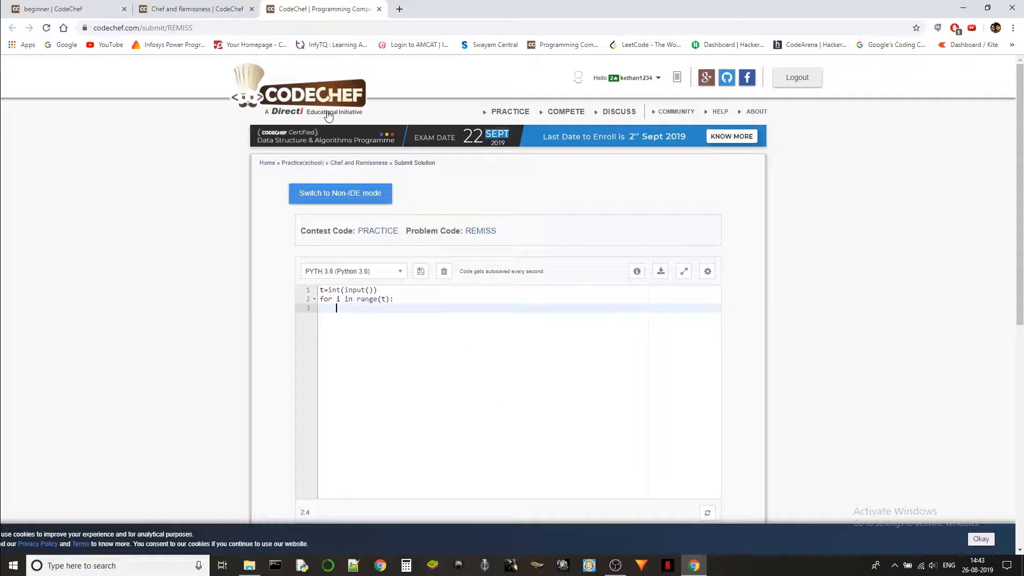
pyautogui.click(197, 9)
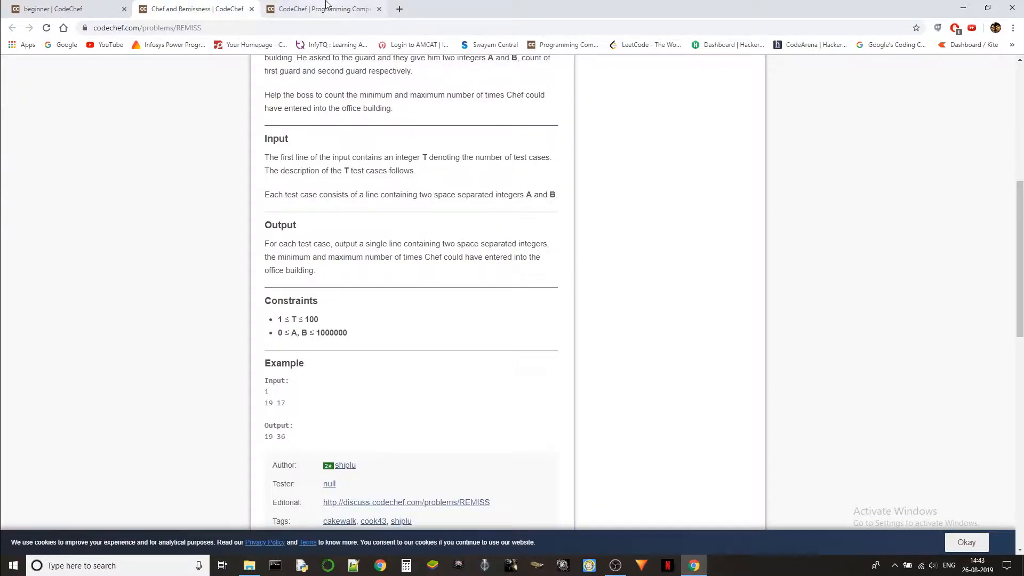
pyautogui.click(319, 8)
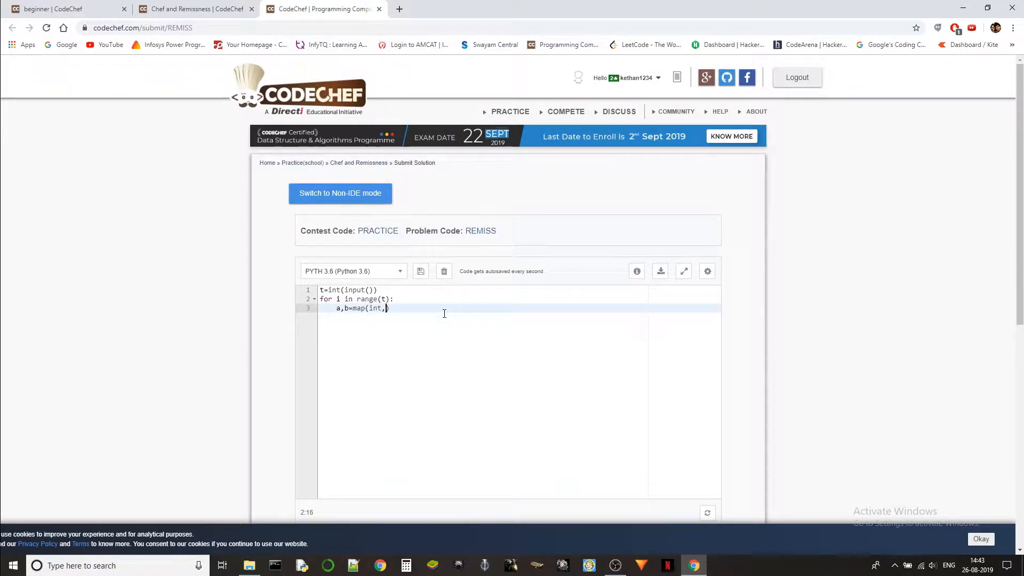
# - Finish a,b=map(int,input().split()) and add print(max((a,b)),a+b) inside the loop
pyautogui.write('input().split())')
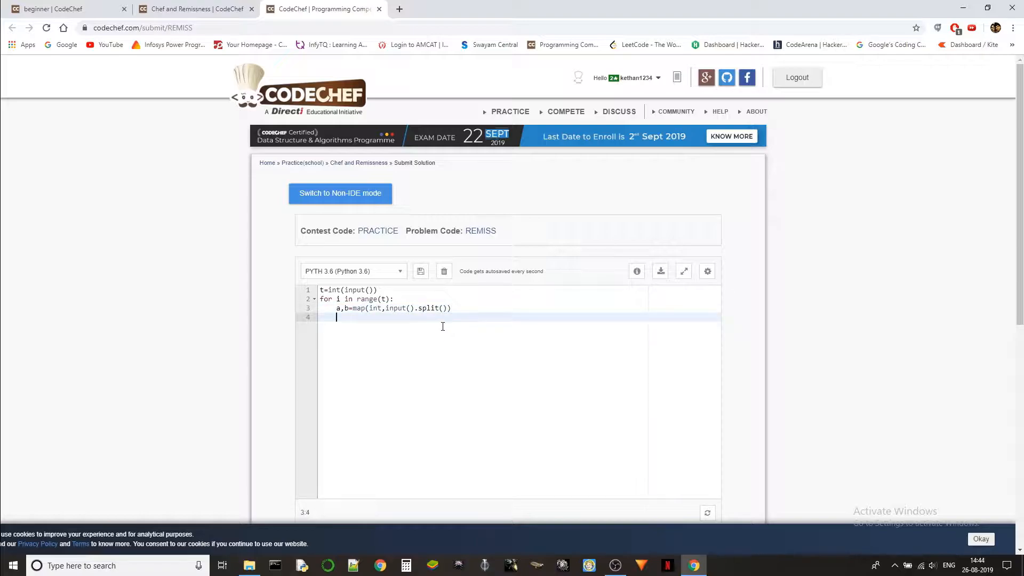
pyautogui.moveTo(459, 357)
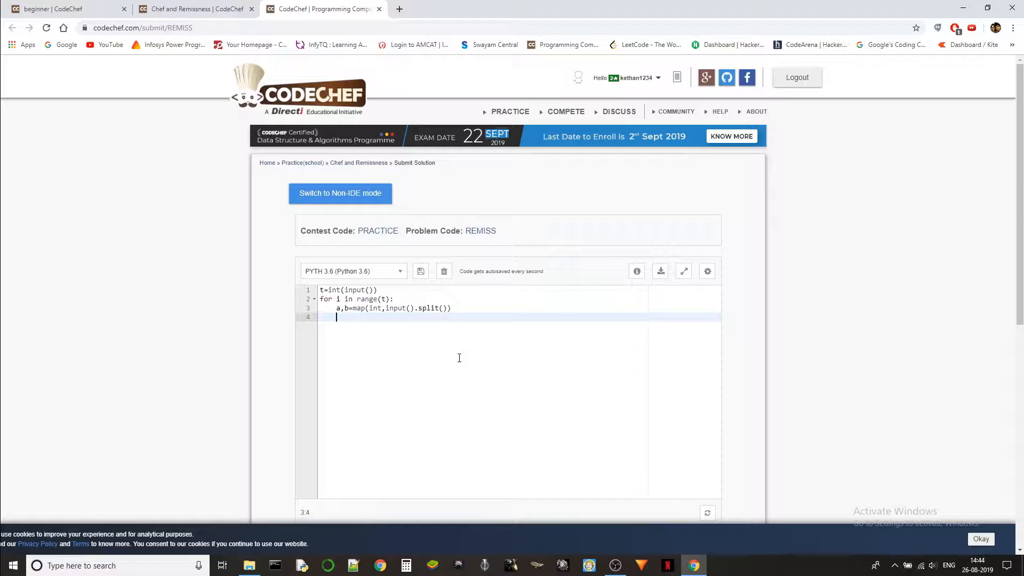
pyautogui.write('print(')
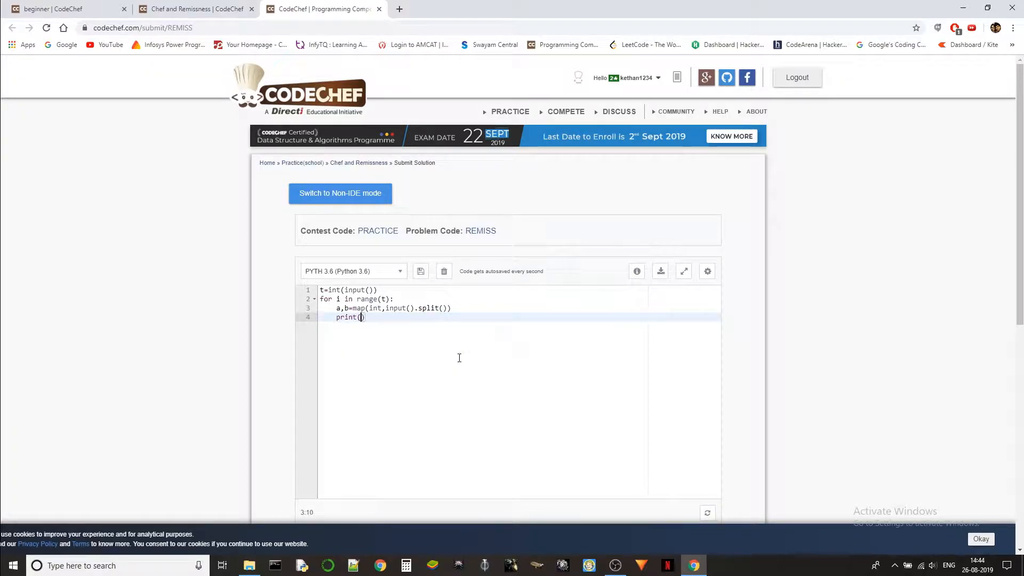
pyautogui.write('max(')
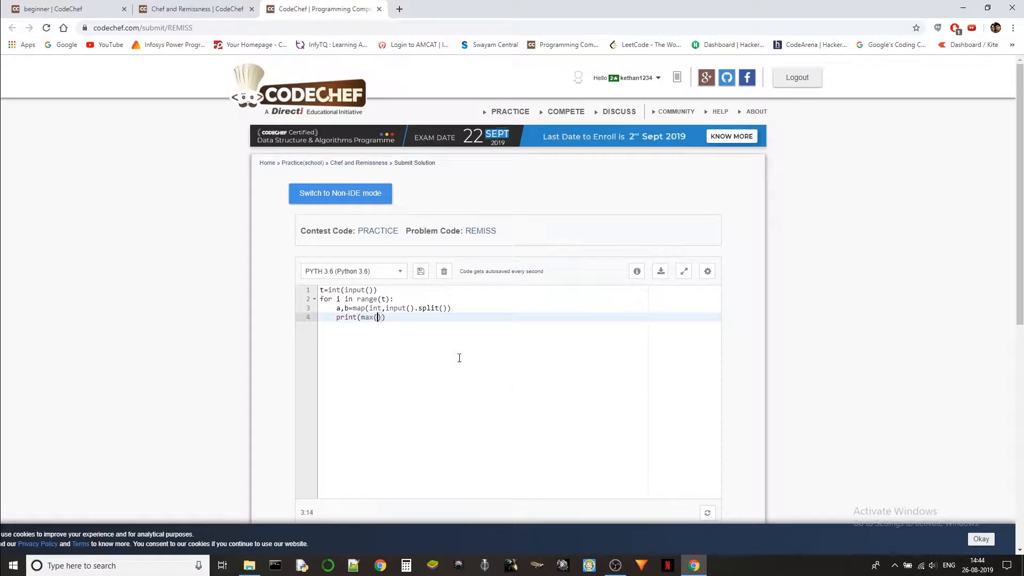
pyautogui.write('a,b')
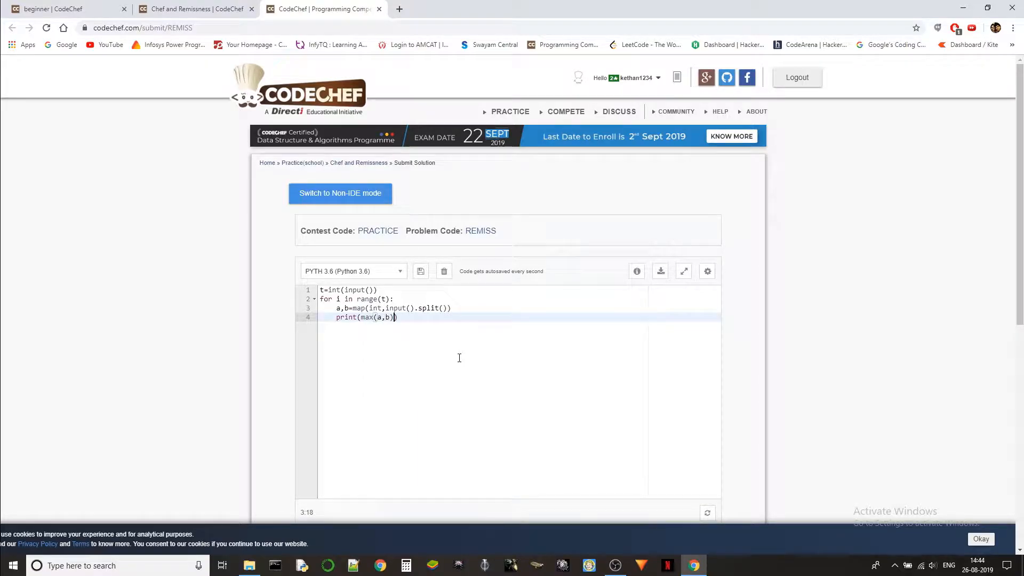
pyautogui.press('Left')
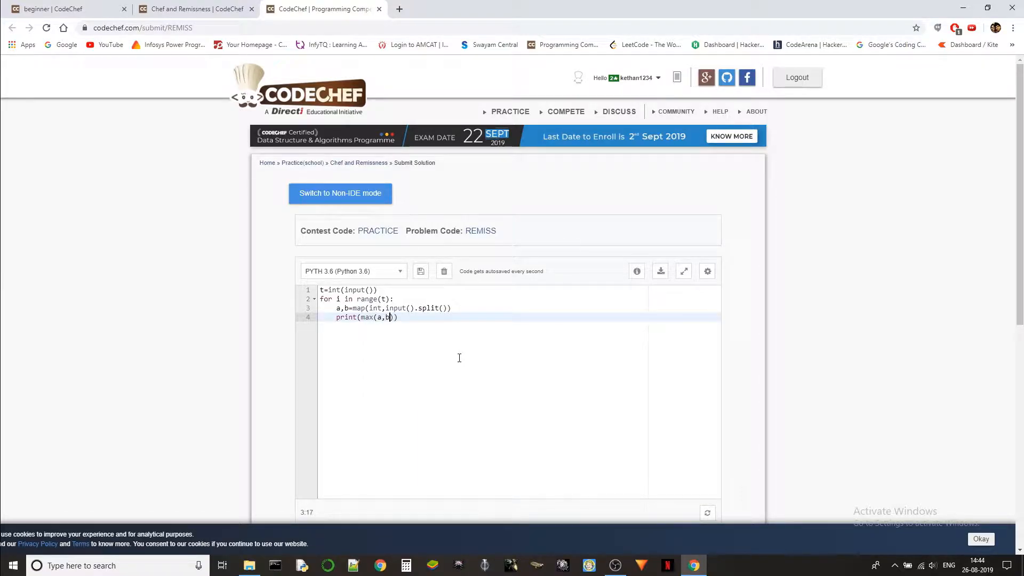
pyautogui.write('(')
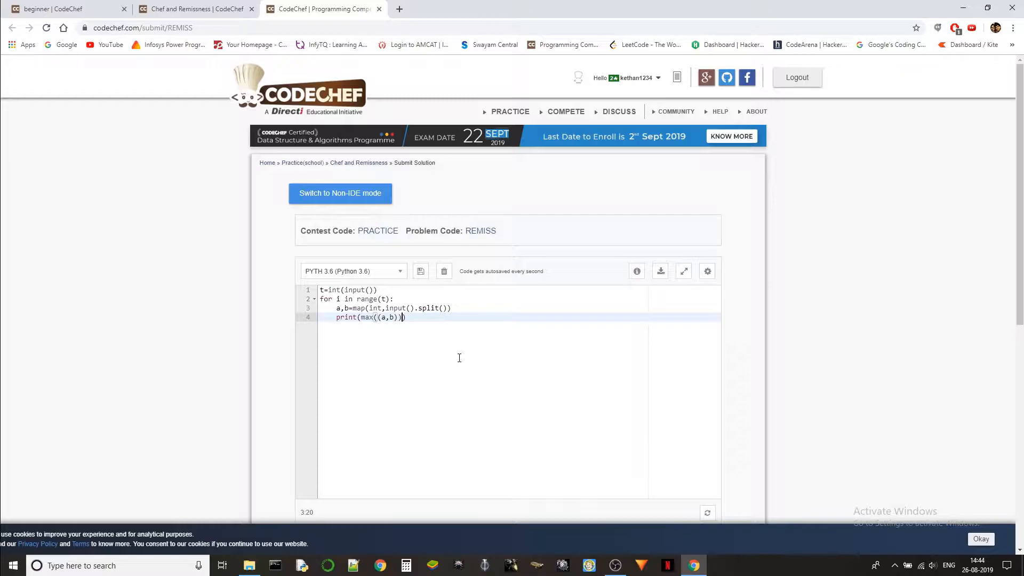
pyautogui.write(',')
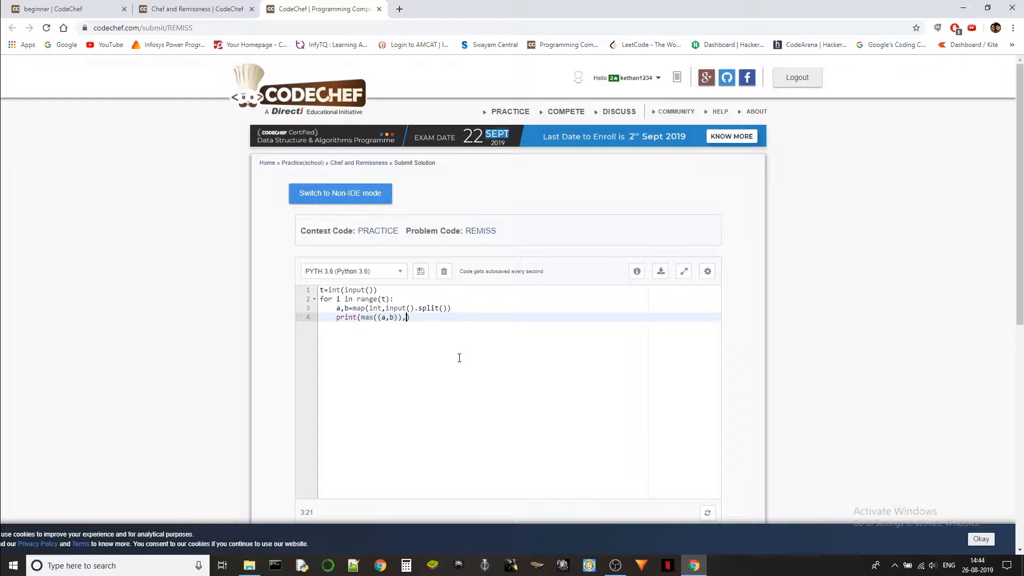
pyautogui.moveTo(434, 366)
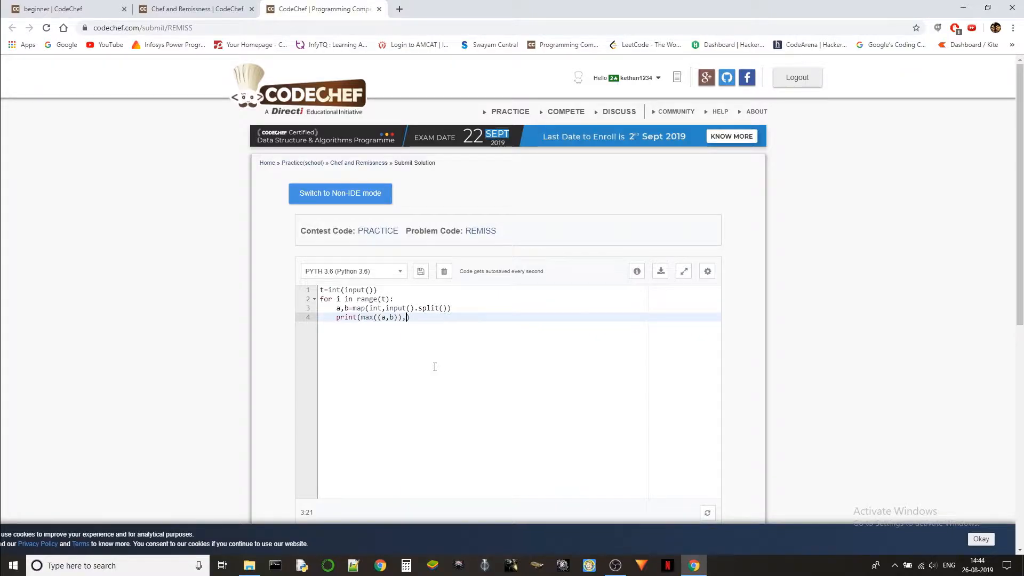
pyautogui.write('a+b)')
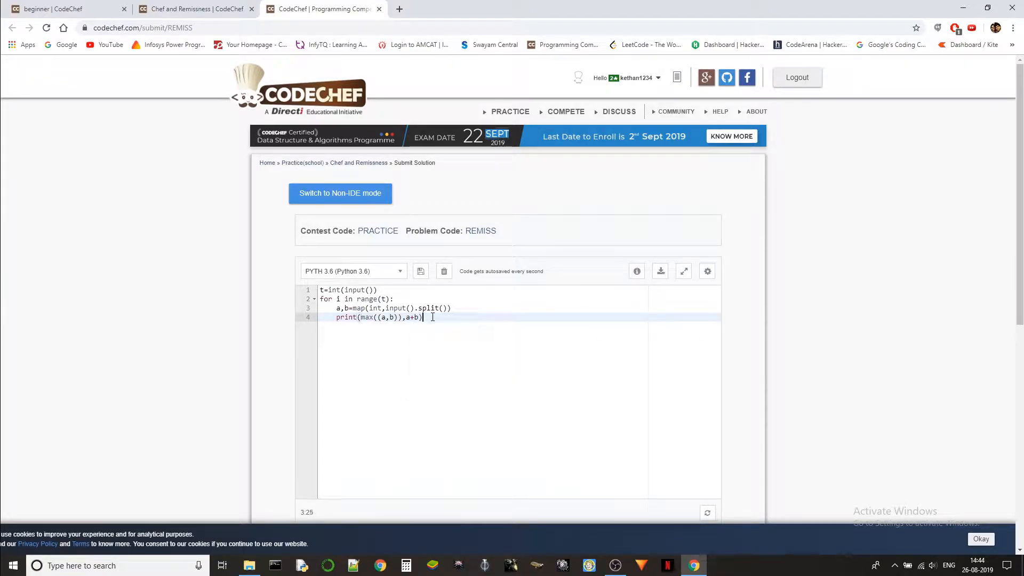
# - Run the code on custom input 1 / 19 17 and see the output 19 36
pyautogui.scroll(-3)
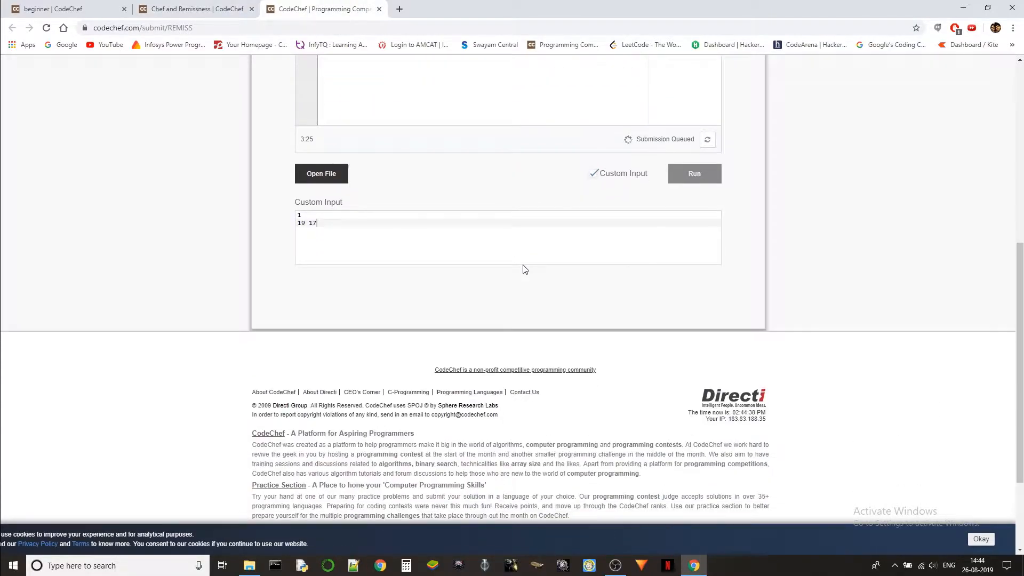
pyautogui.moveTo(771, 310)
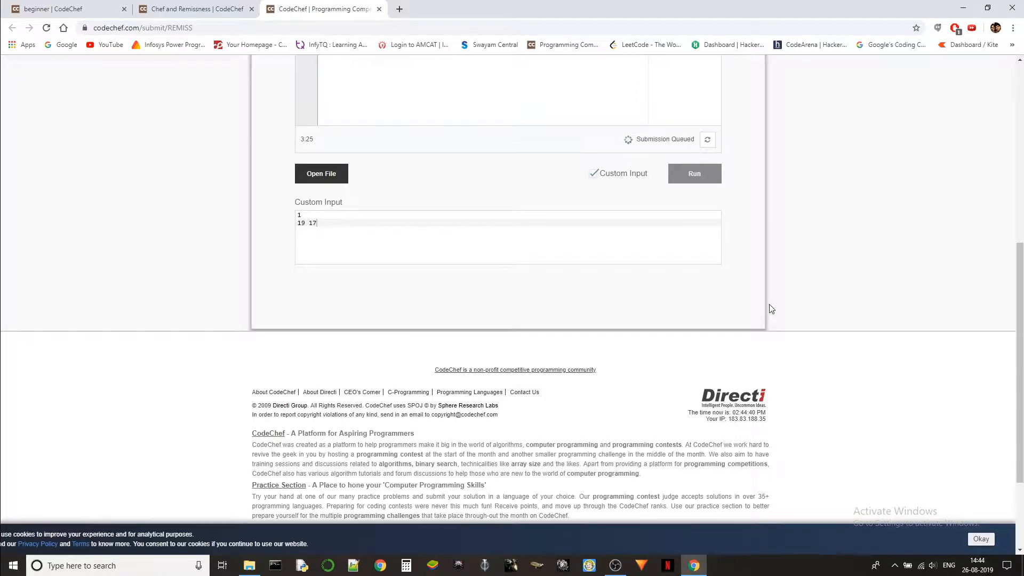
pyautogui.scroll(3)
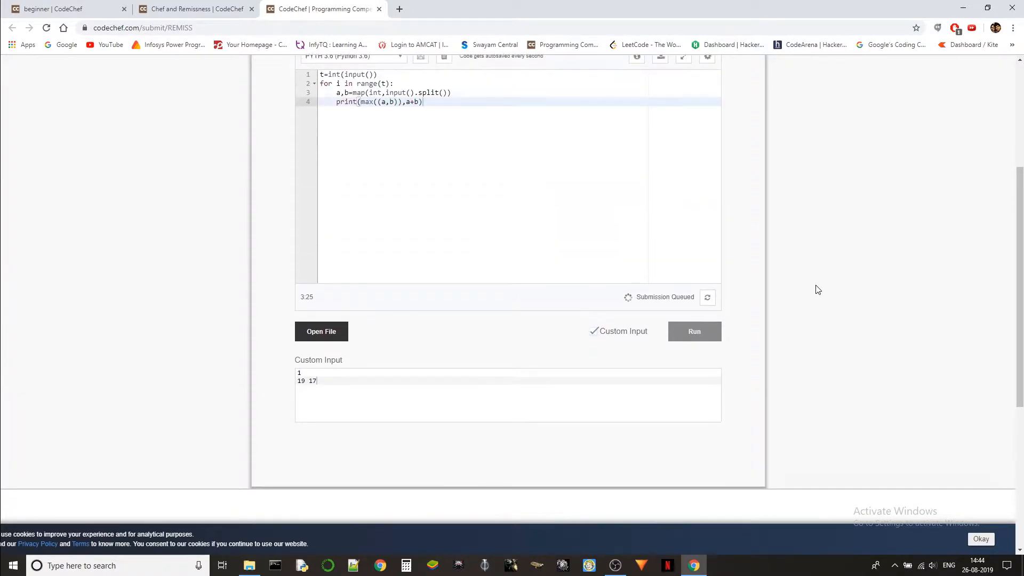
pyautogui.click(694, 330)
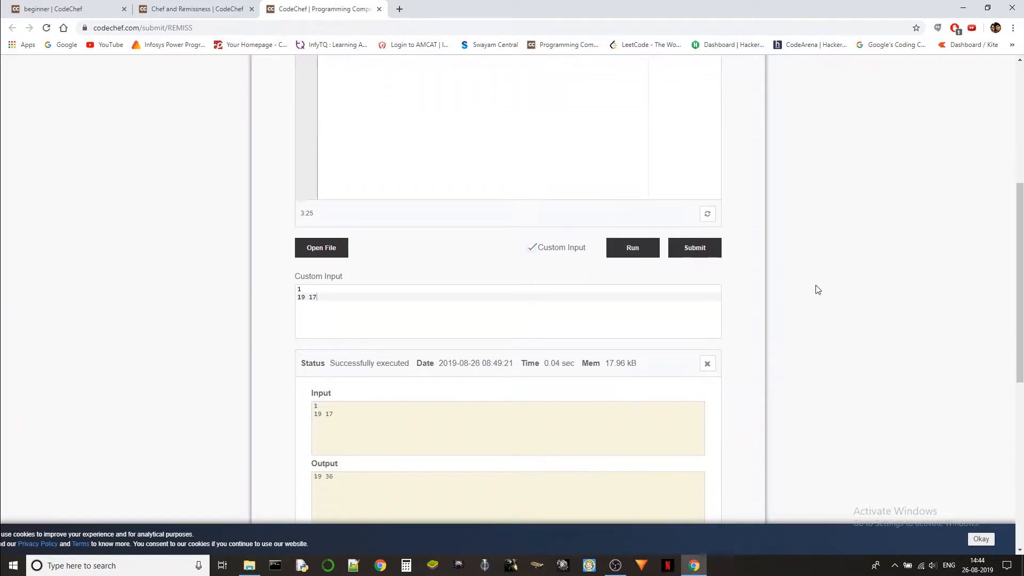
pyautogui.scroll(-3)
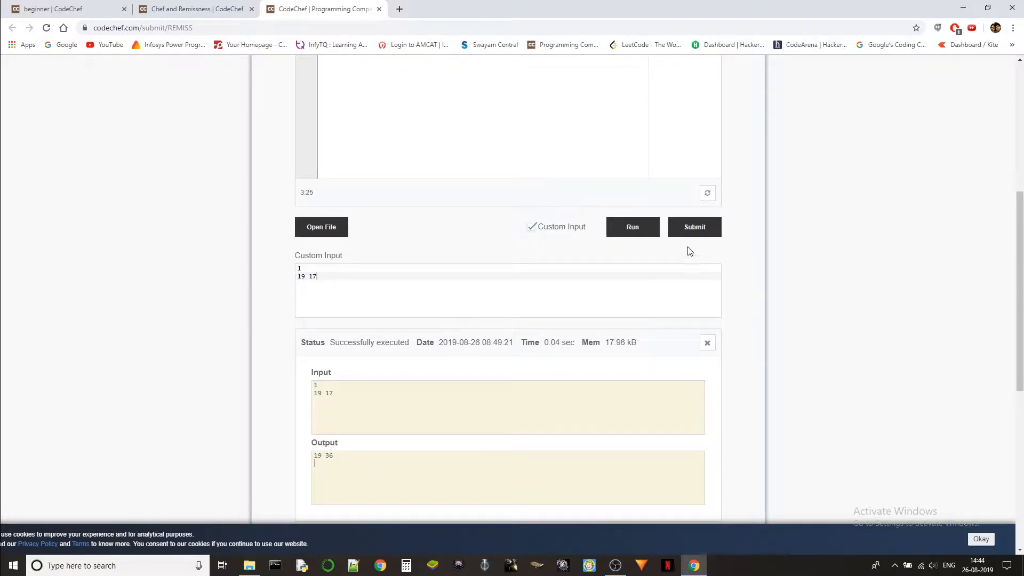
# - Submit the solution and view the Correct Answer verdict in 0.01 seconds
pyautogui.click(694, 226)
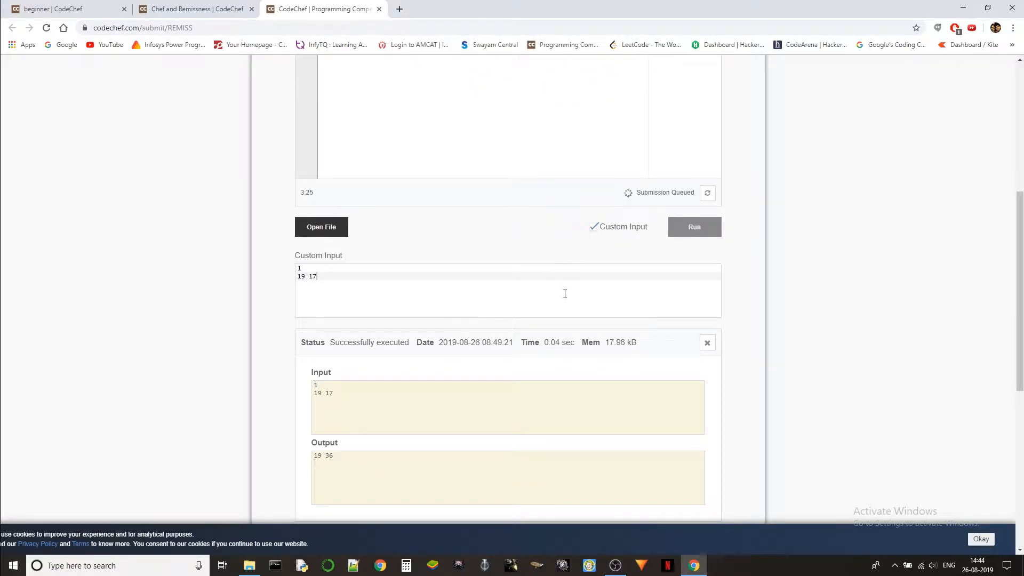
pyautogui.scroll(3)
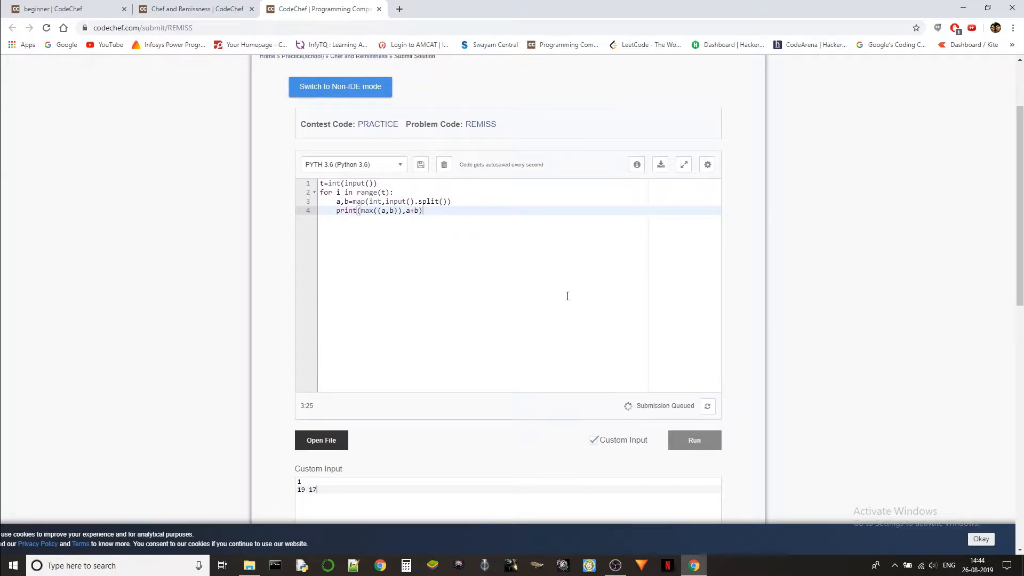
pyautogui.click(694, 439)
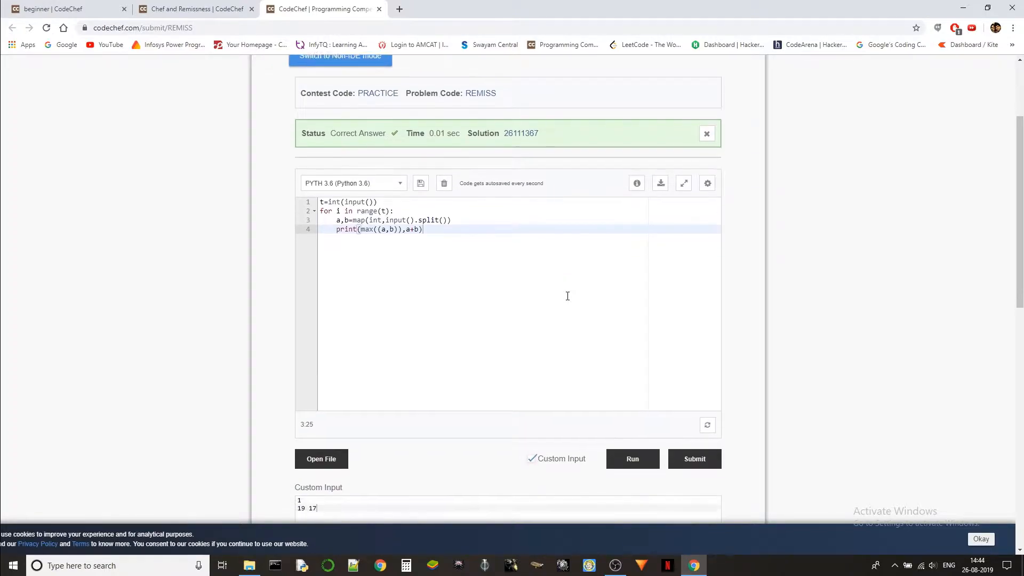